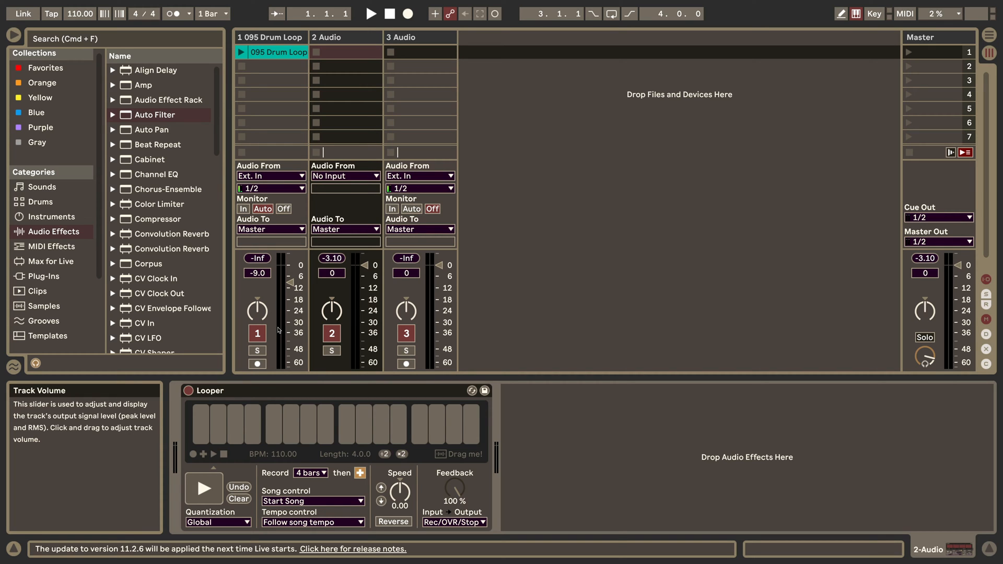
pyautogui.moveTo(203, 489)
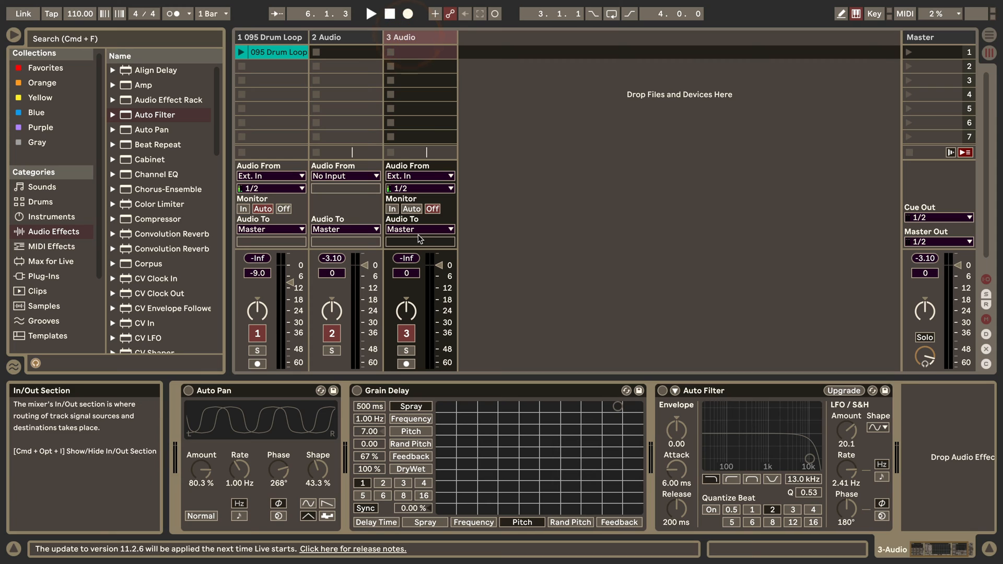
pyautogui.moveTo(199, 459)
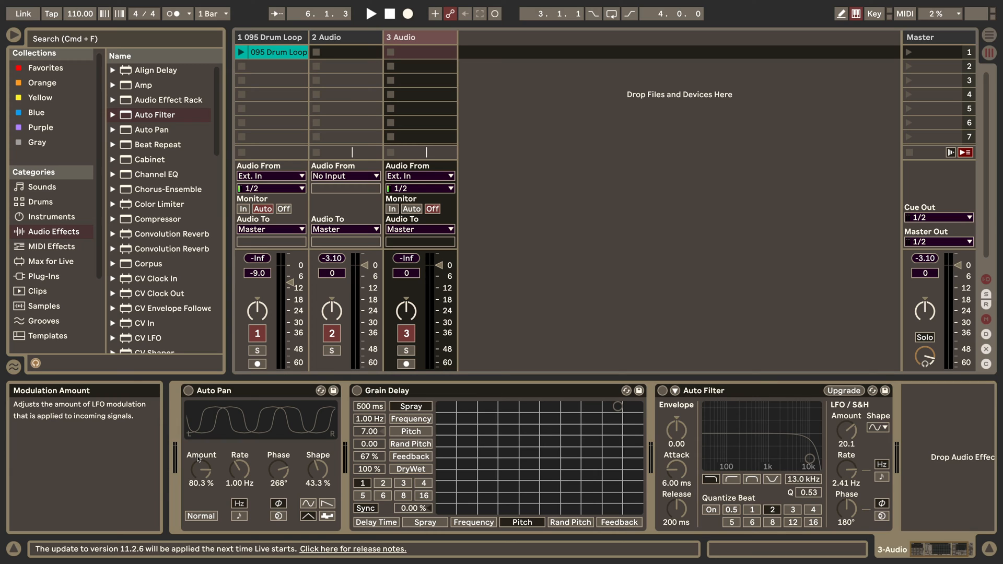
pyautogui.moveTo(233, 455)
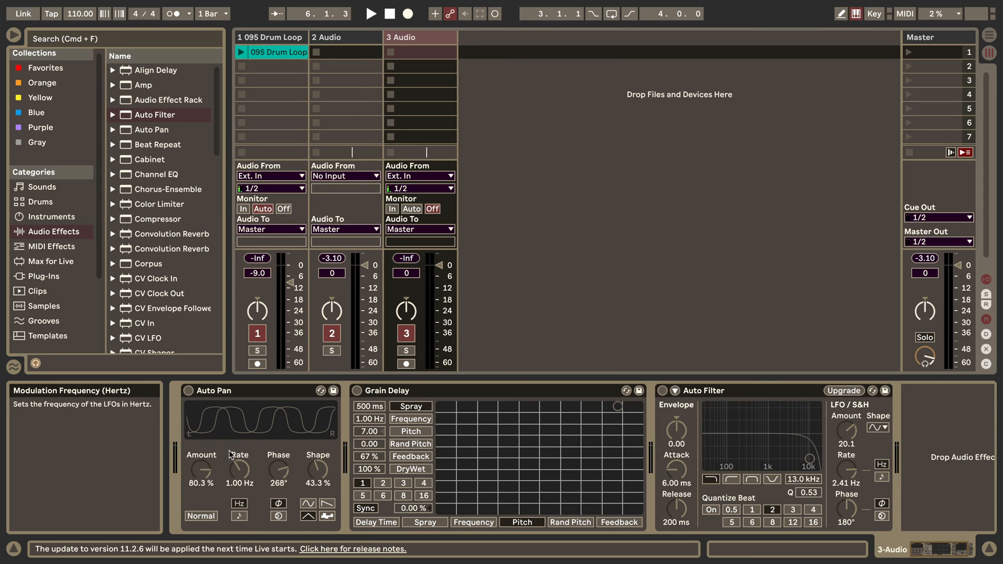
pyautogui.moveTo(333, 409)
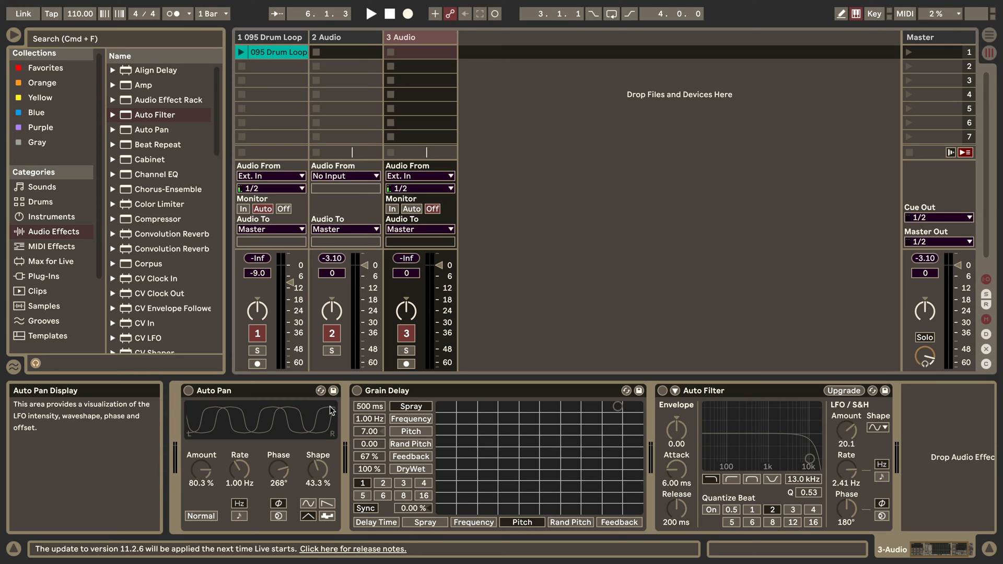
pyautogui.moveTo(327, 407)
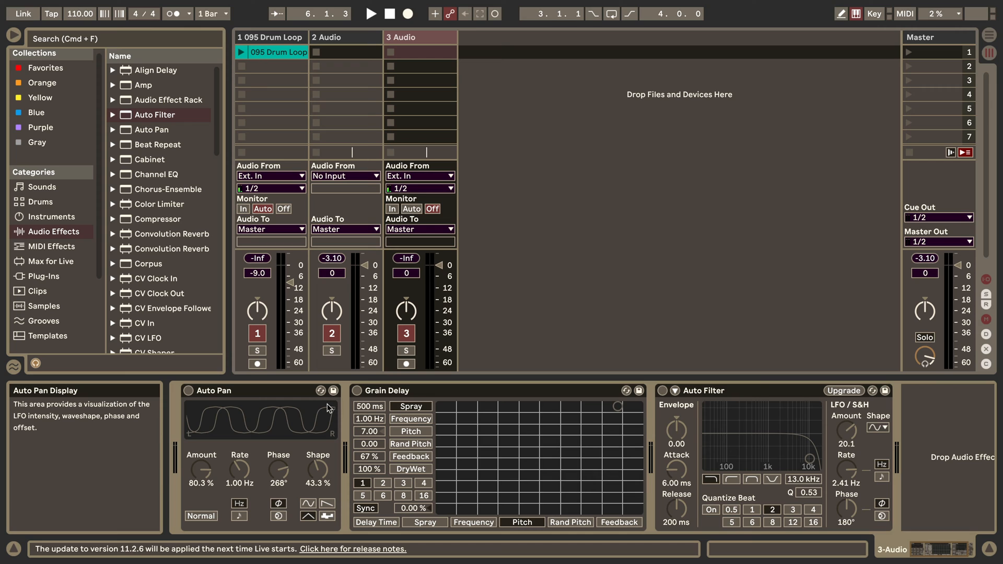
pyautogui.moveTo(412, 178)
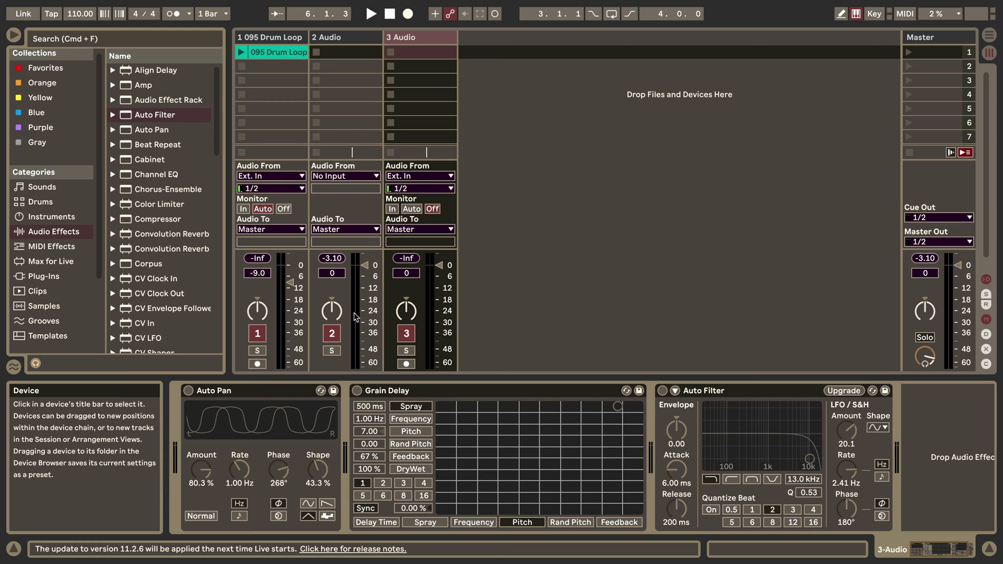
# Route track 3's audio input from 2-Audio, tapped at the Insert-Looper point
pyautogui.click(420, 176)
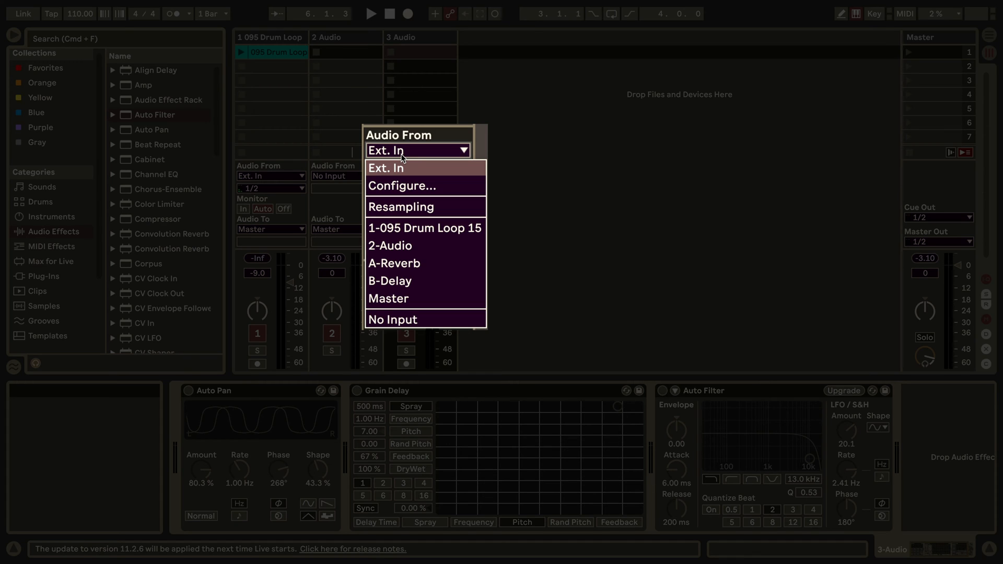
pyautogui.click(390, 245)
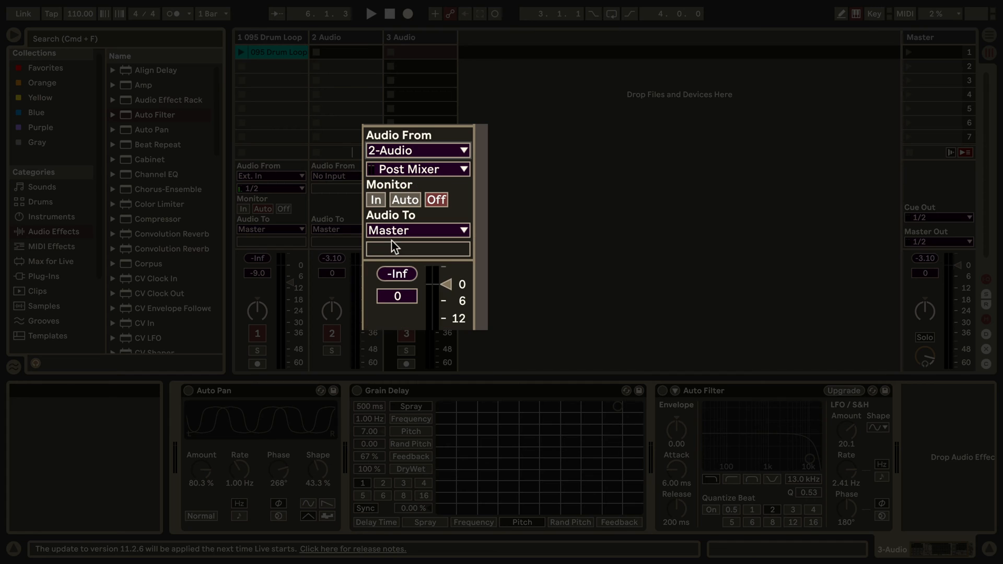
pyautogui.click(417, 169)
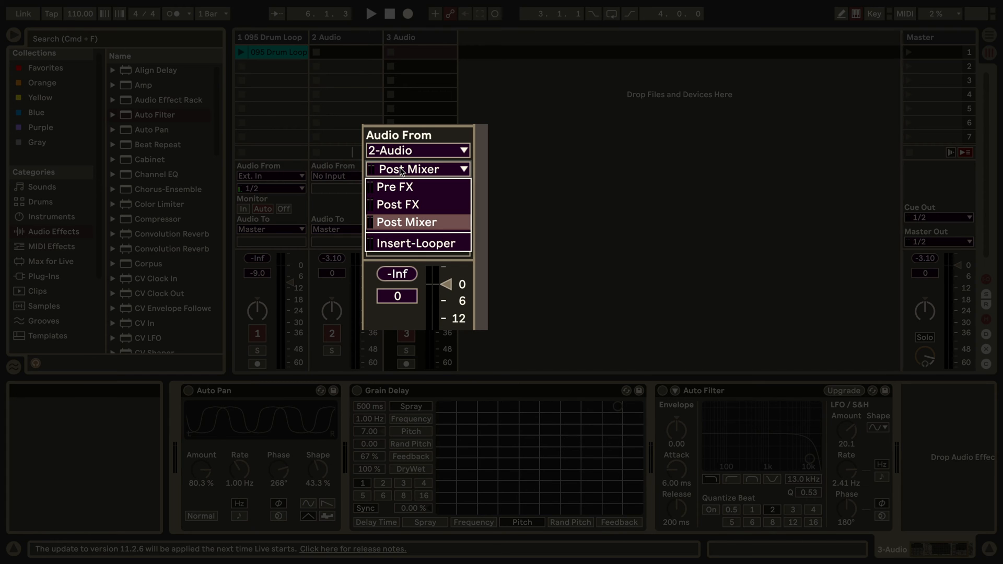
pyautogui.moveTo(394, 250)
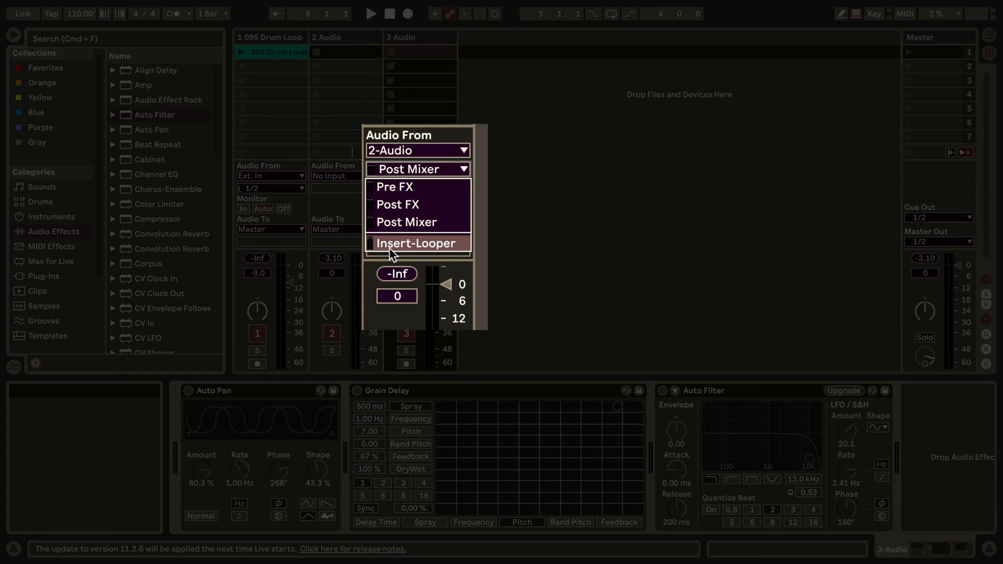
pyautogui.moveTo(416, 246)
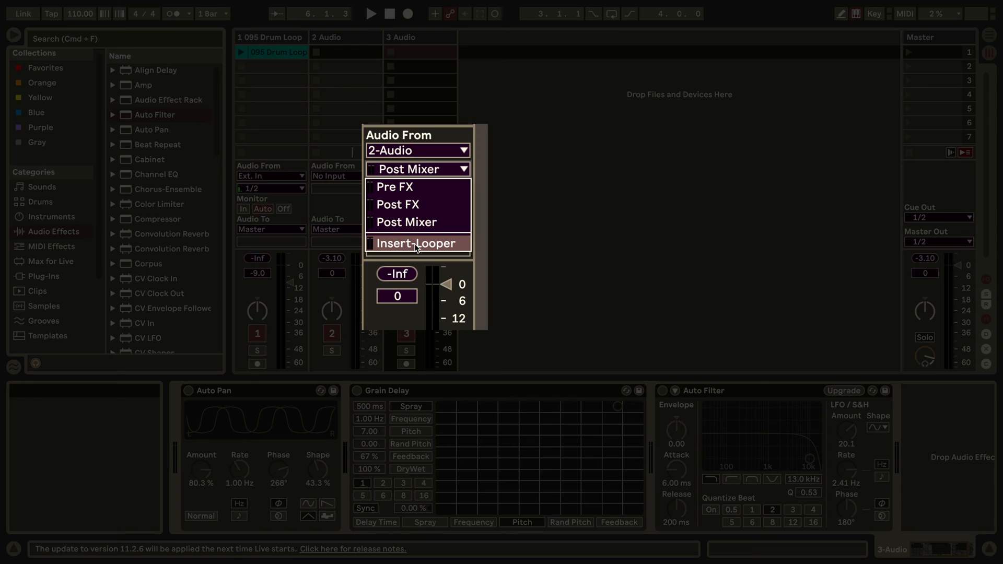
pyautogui.click(416, 243)
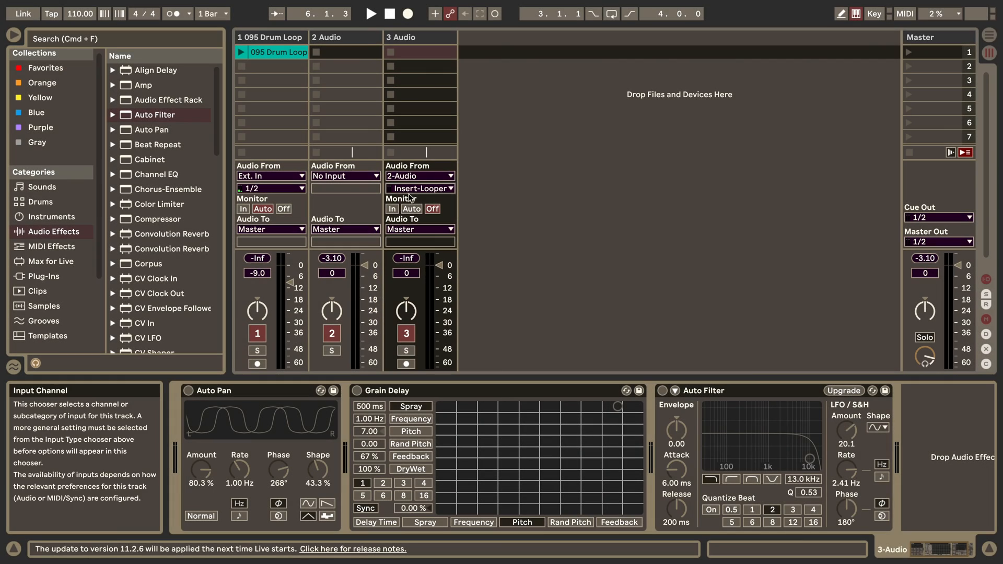
# Send track 3's output back into 2-Audio at Insert-Looper and set its monitoring to In
pyautogui.click(420, 228)
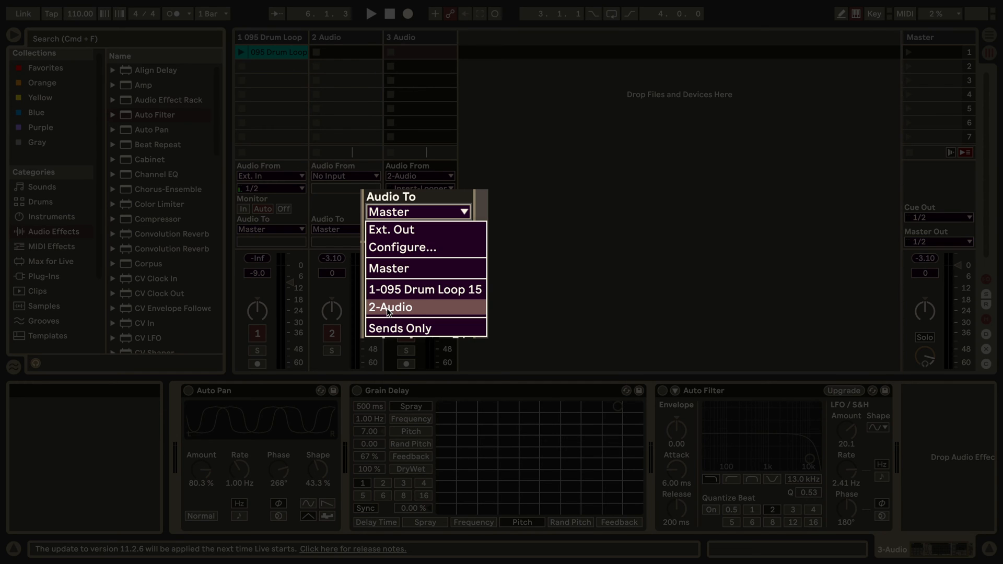
pyautogui.click(390, 308)
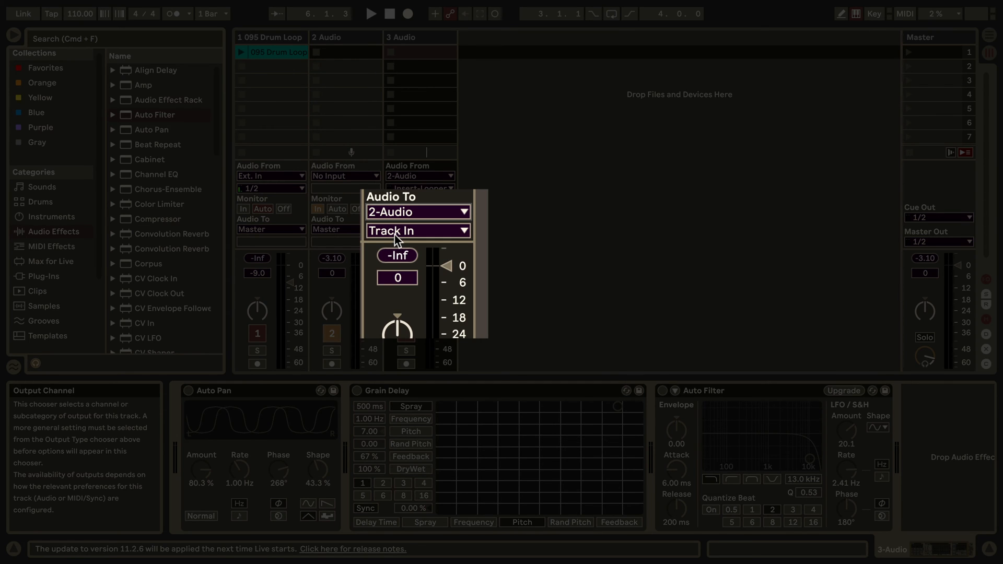
pyautogui.click(417, 231)
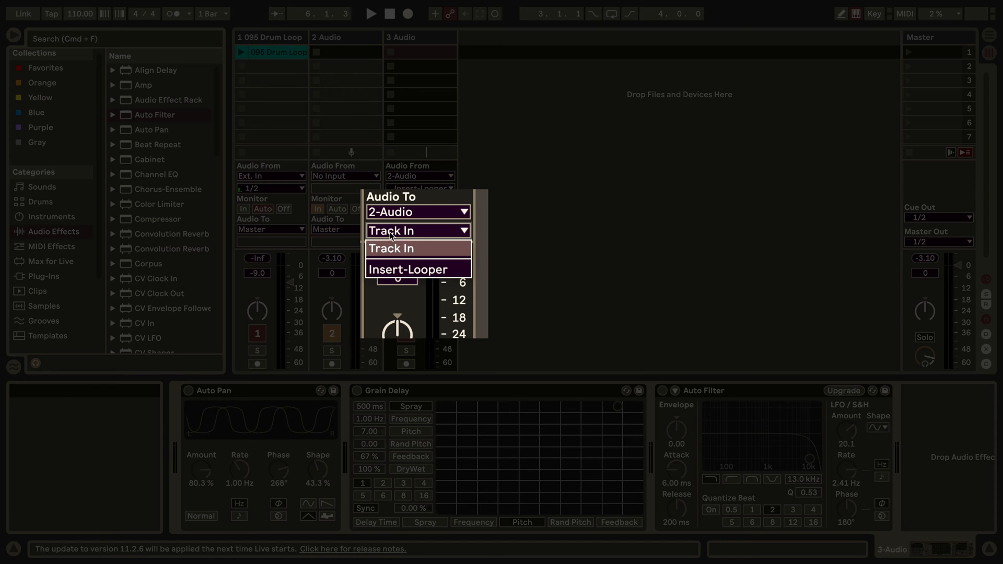
pyautogui.moveTo(409, 270)
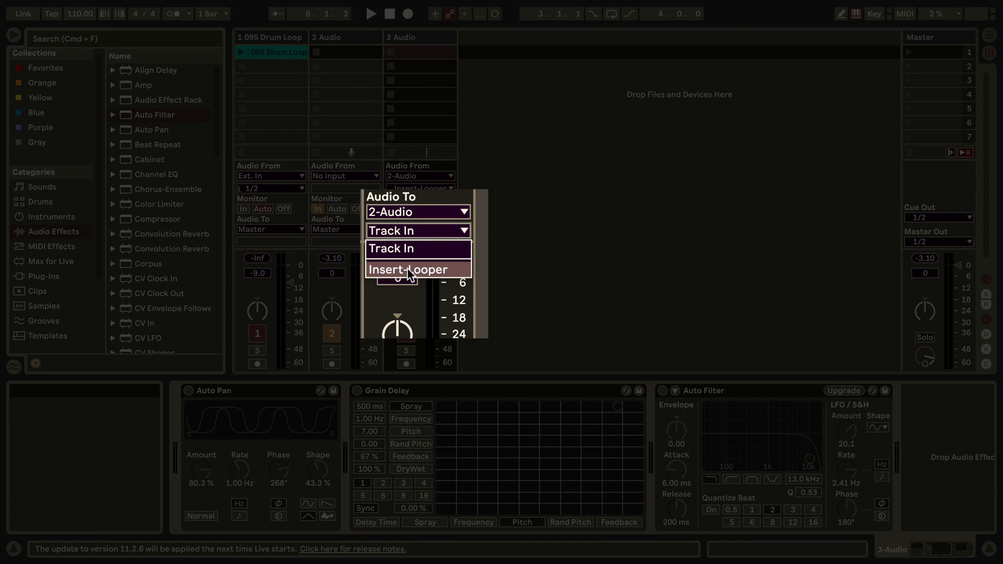
pyautogui.click(406, 270)
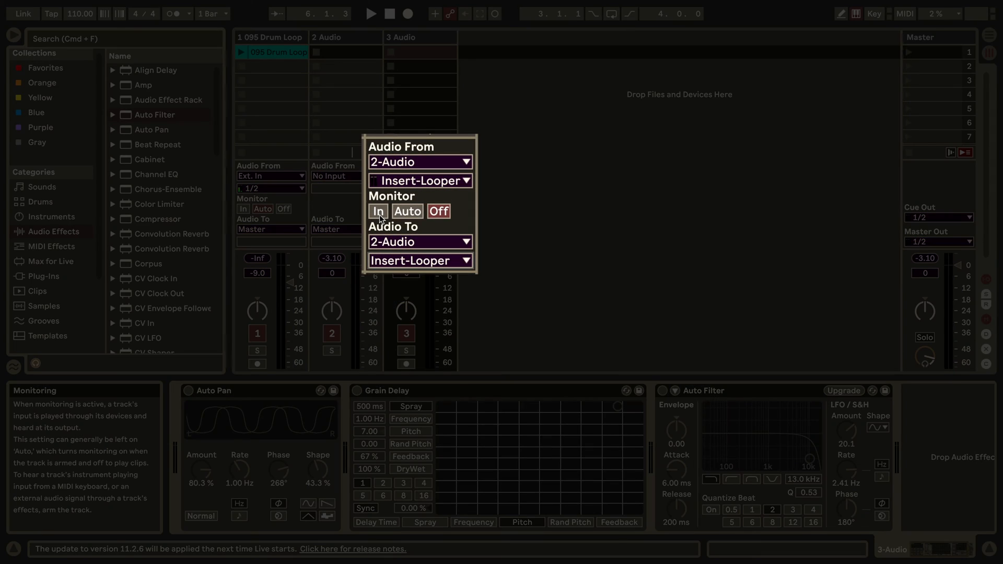
pyautogui.click(378, 212)
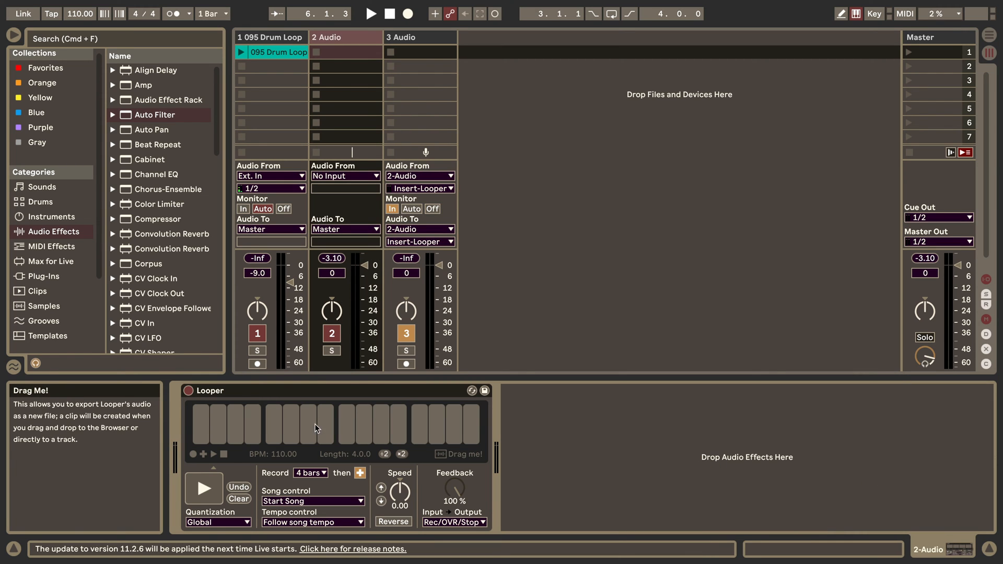
pyautogui.moveTo(204, 493)
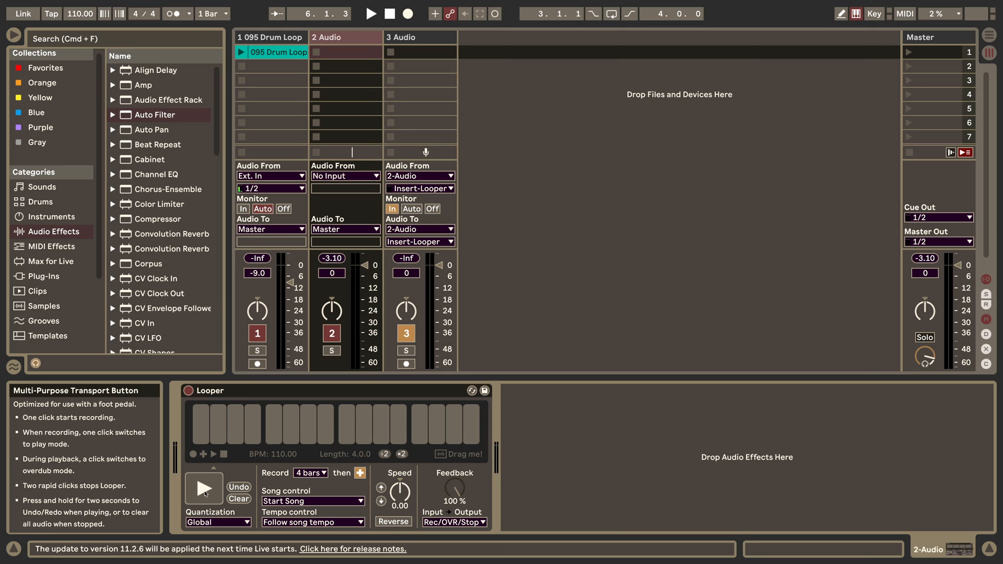
# Start the Looper recording, then show track 3's Auto Pan, Grain Delay and Auto Filter chain
pyautogui.click(204, 492)
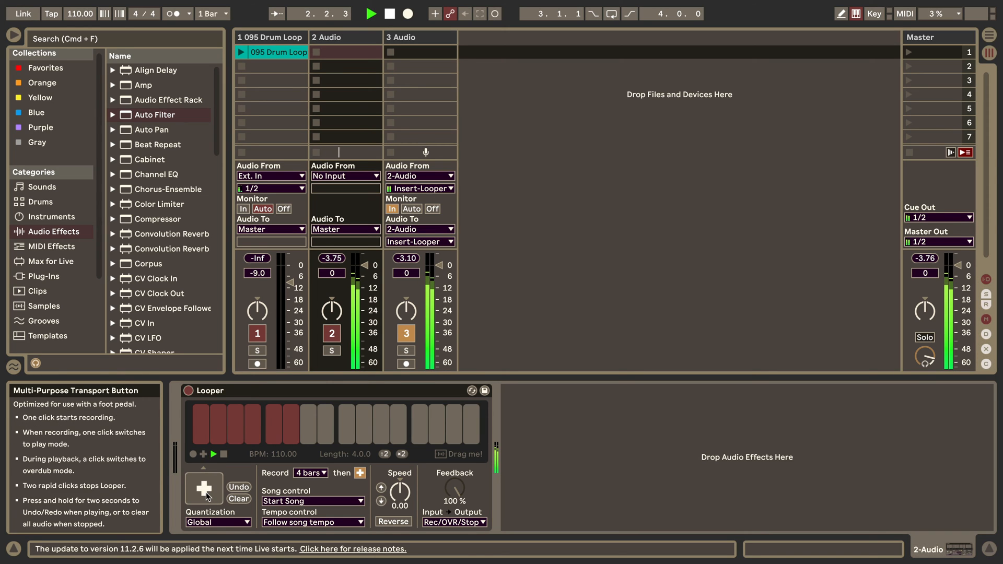
pyautogui.click(204, 490)
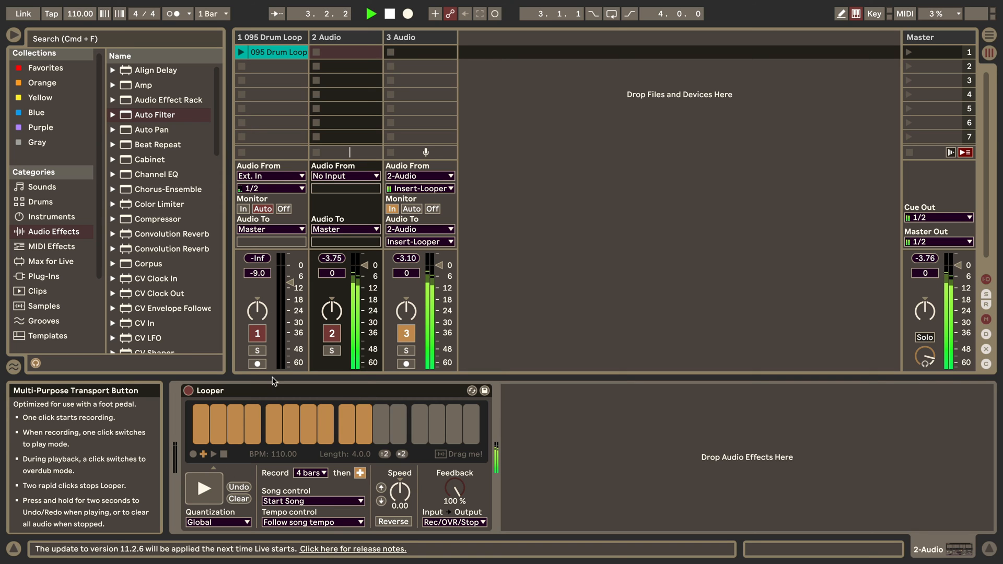
pyautogui.click(419, 37)
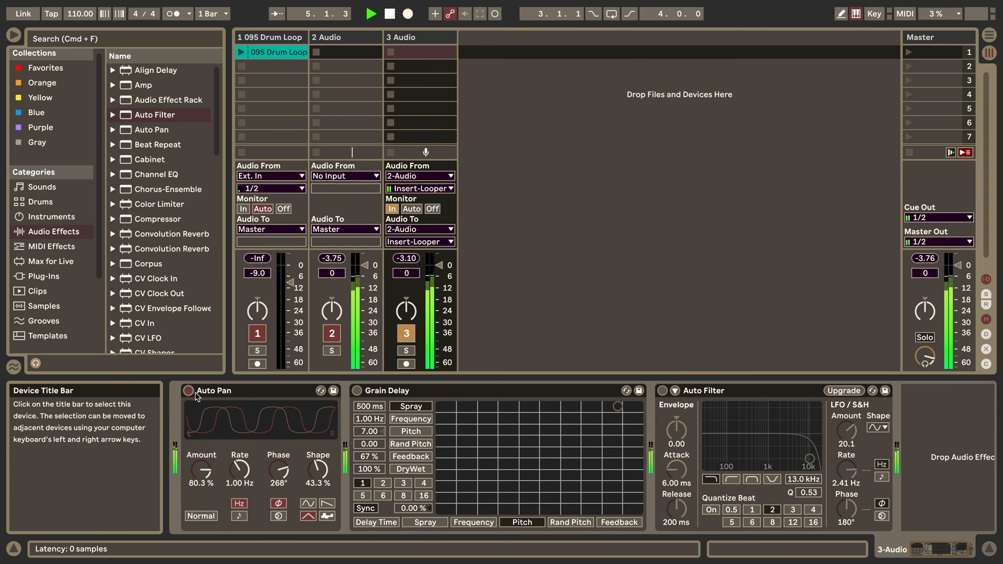
pyautogui.moveTo(223, 422)
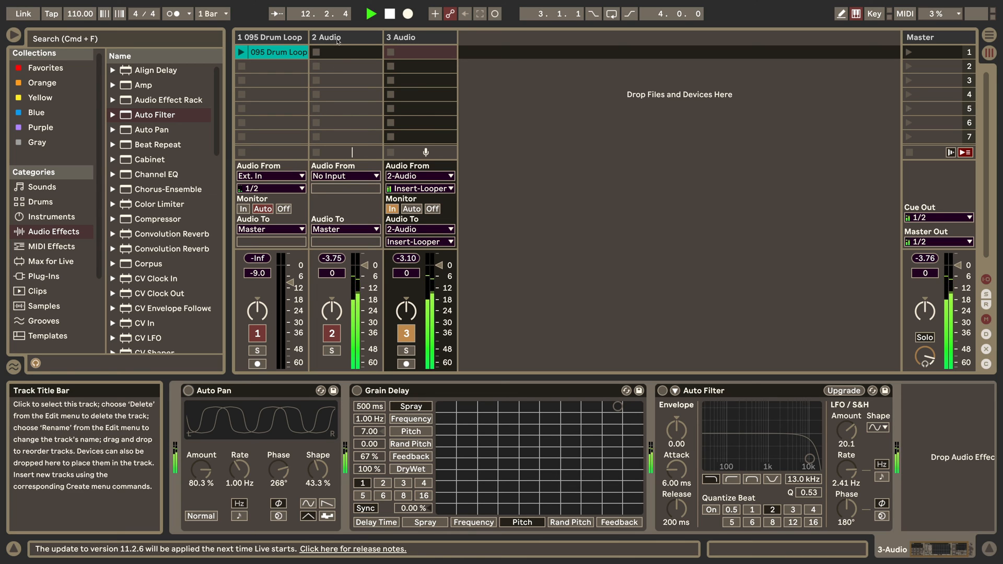
# Overdub a pass into track 2's Looper, then return it to playback
pyautogui.click(337, 37)
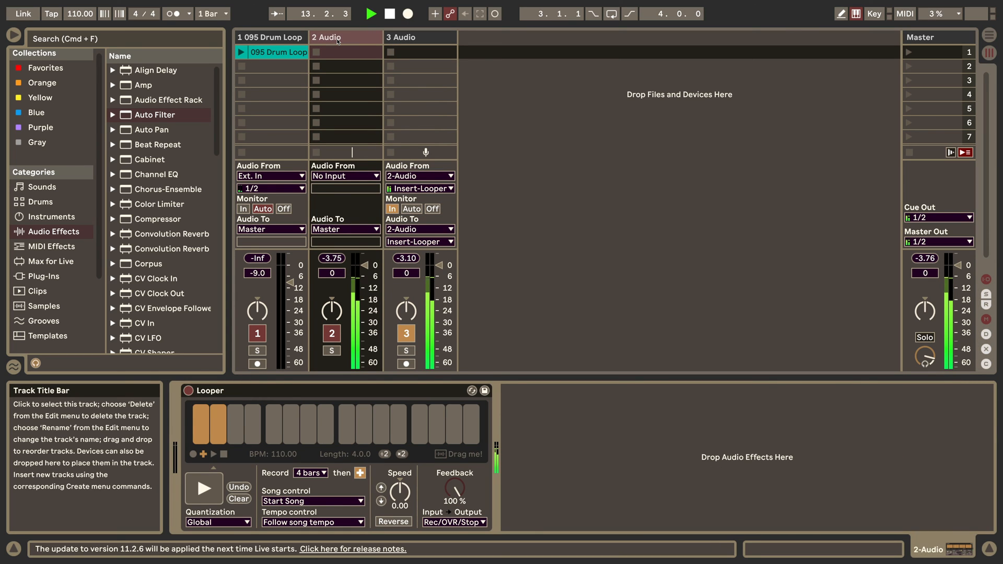
pyautogui.click(203, 488)
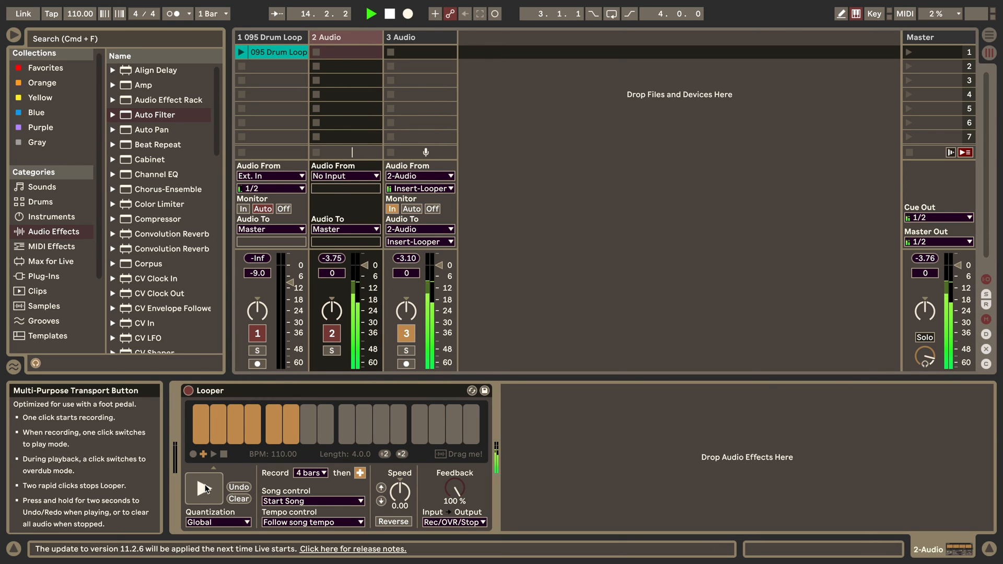
pyautogui.click(203, 489)
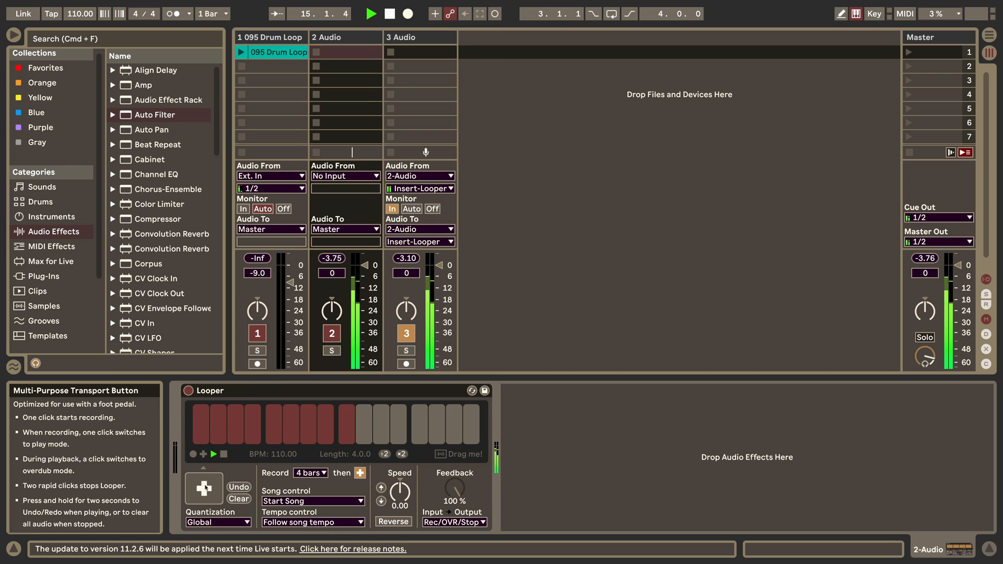
pyautogui.click(403, 37)
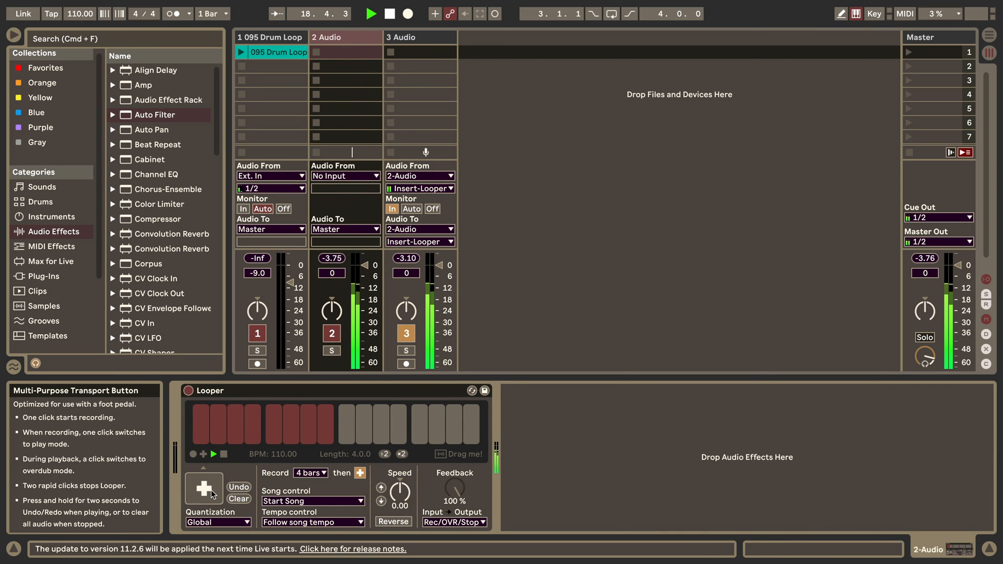
pyautogui.click(203, 489)
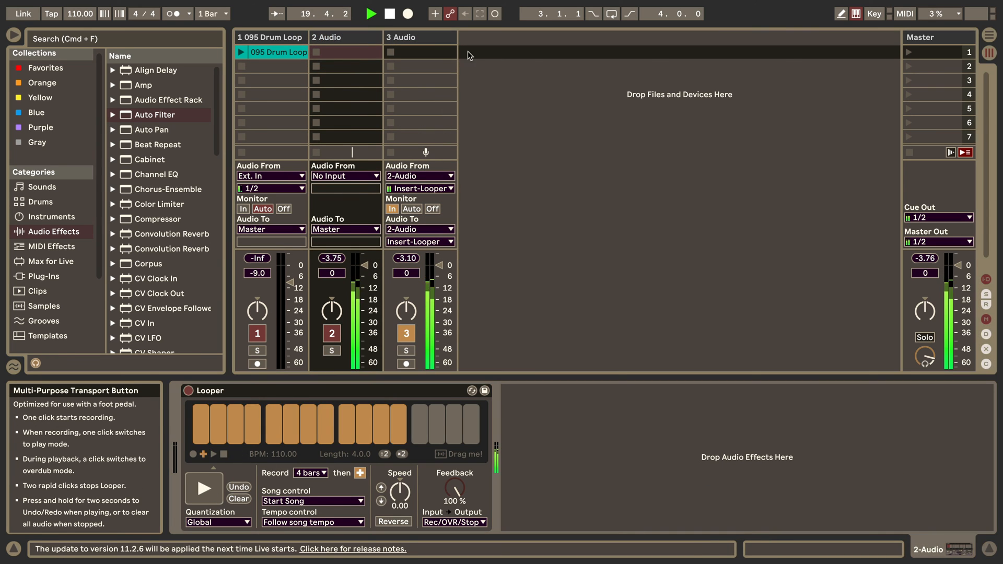
# Adjust track 3's Auto Filter to 5.53 kHz cutoff and Q 0.72, then reselect track 2
pyautogui.click(418, 37)
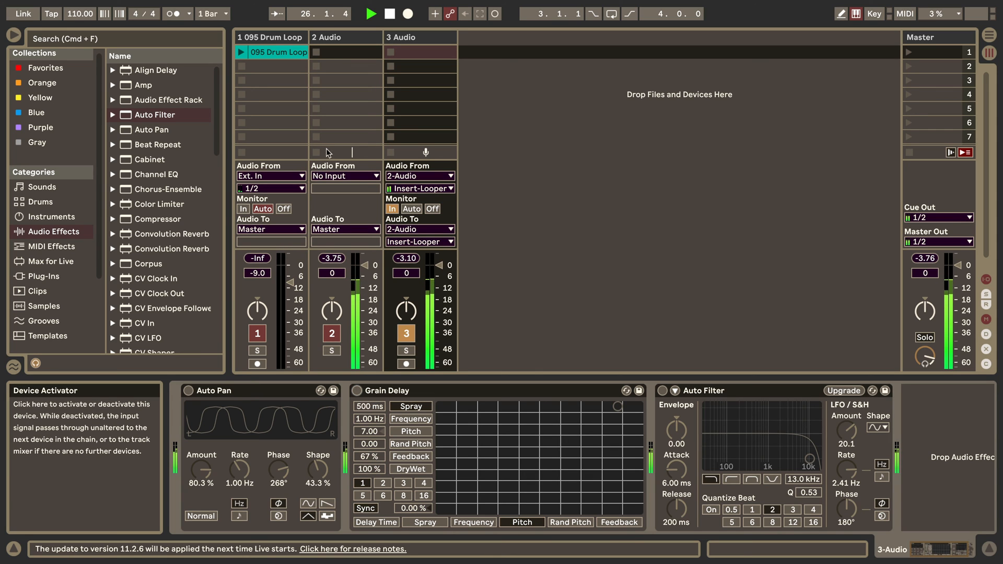
pyautogui.moveTo(584, 330)
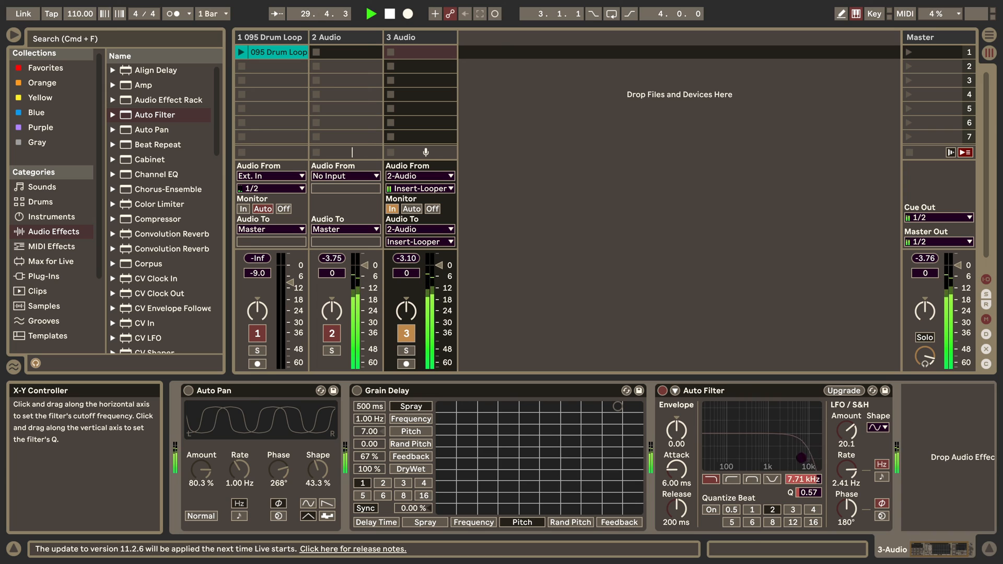
pyautogui.moveTo(798, 458); pyautogui.dragTo(772, 455)
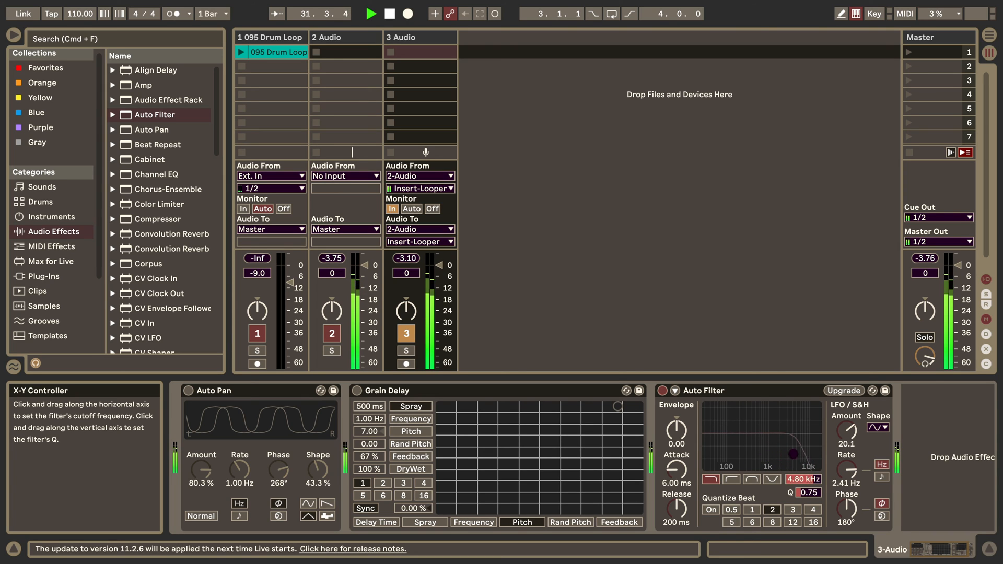
pyautogui.moveTo(793, 440); pyautogui.dragTo(758, 457)
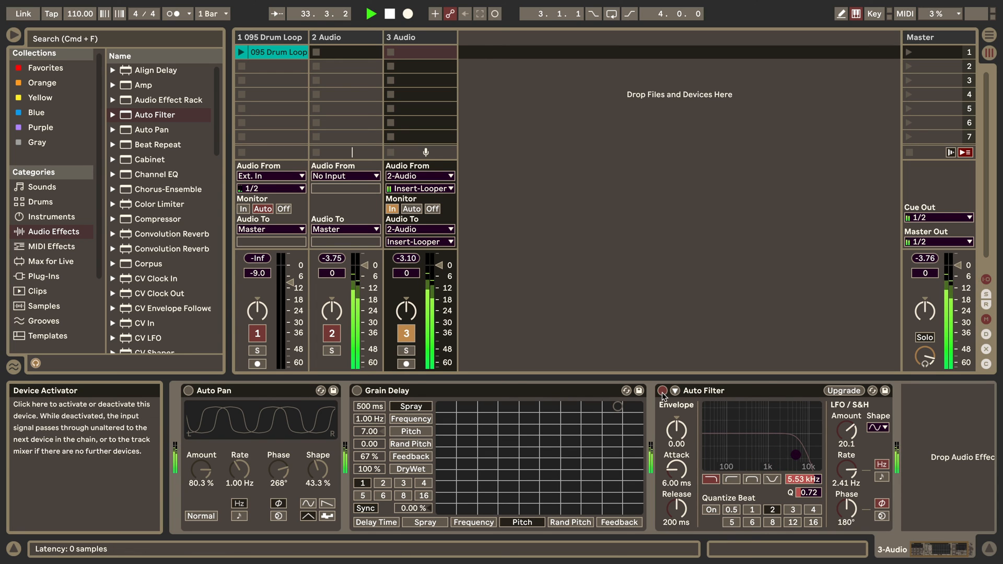
pyautogui.click(345, 37)
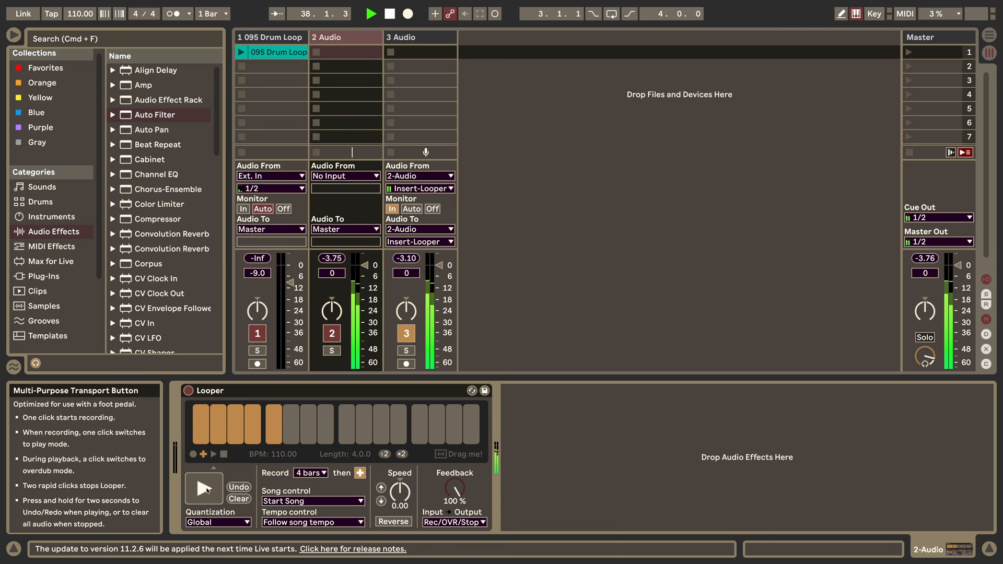
# Stop the Looper and playback, then check track 2's input source list
pyautogui.click(204, 489)
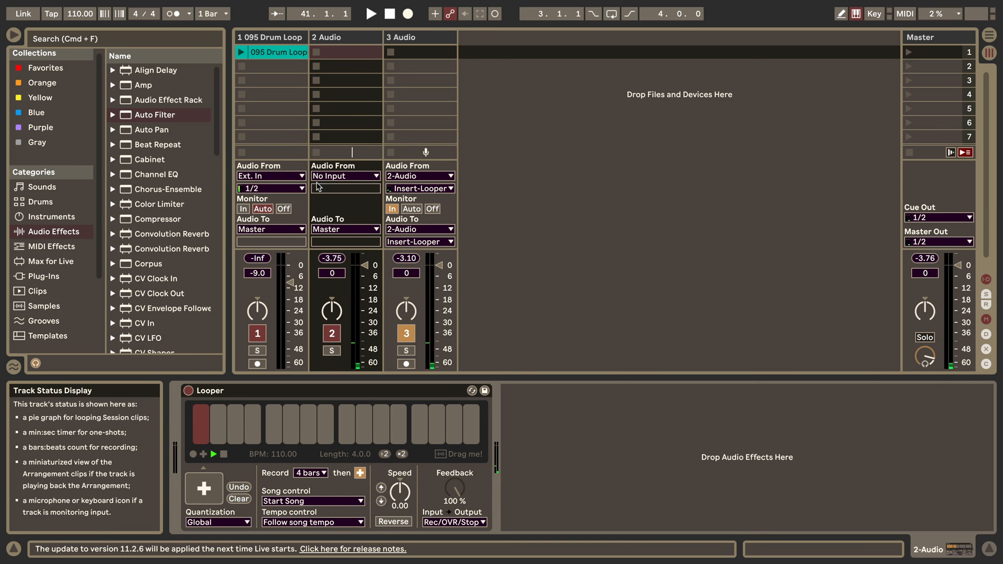
pyautogui.moveTo(324, 191)
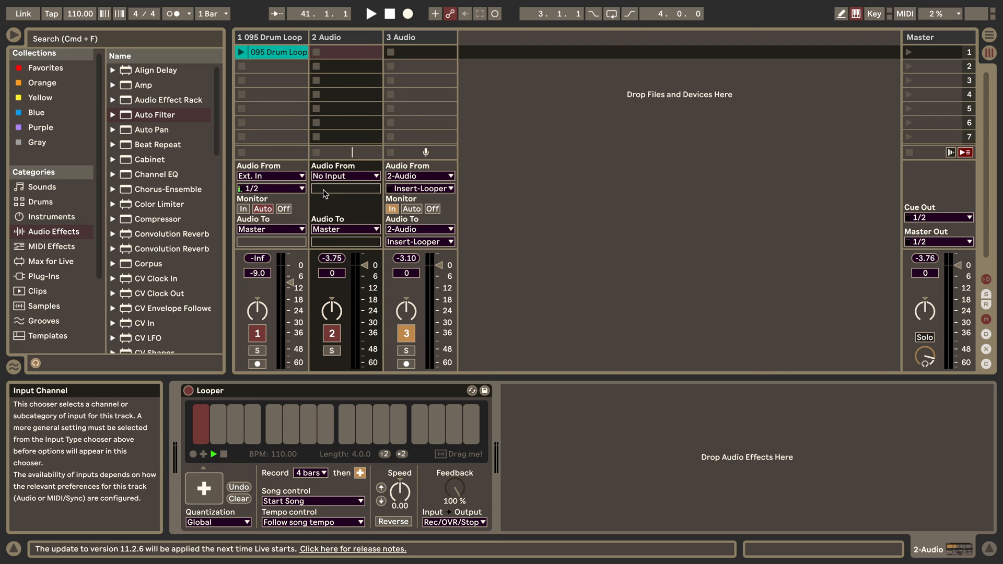
pyautogui.moveTo(329, 176)
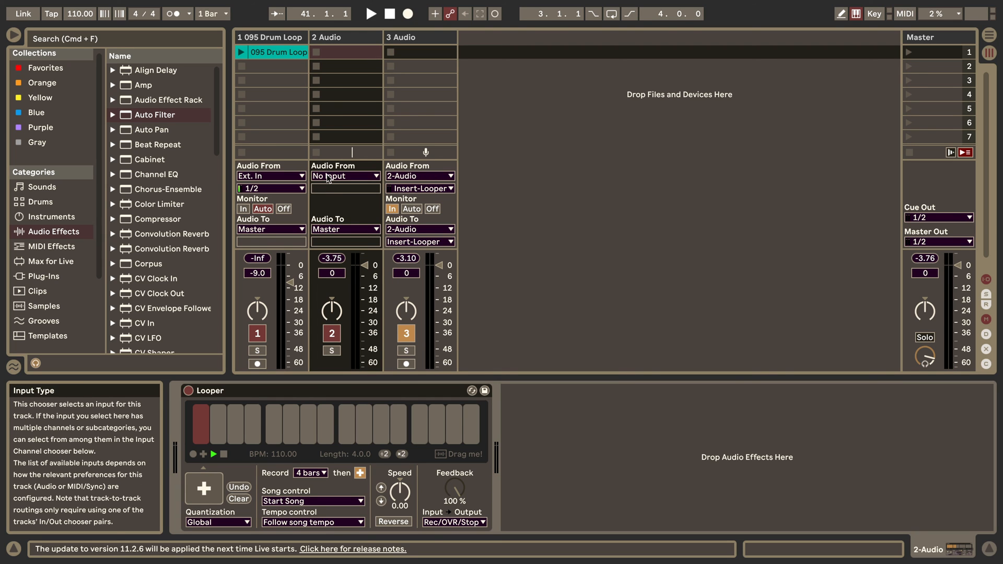
pyautogui.click(345, 175)
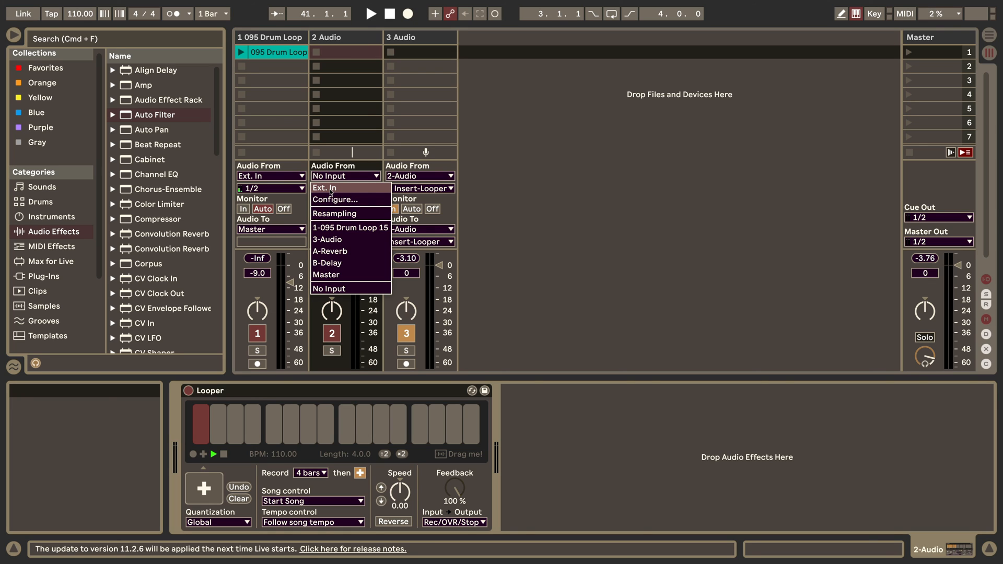
pyautogui.moveTo(327, 239)
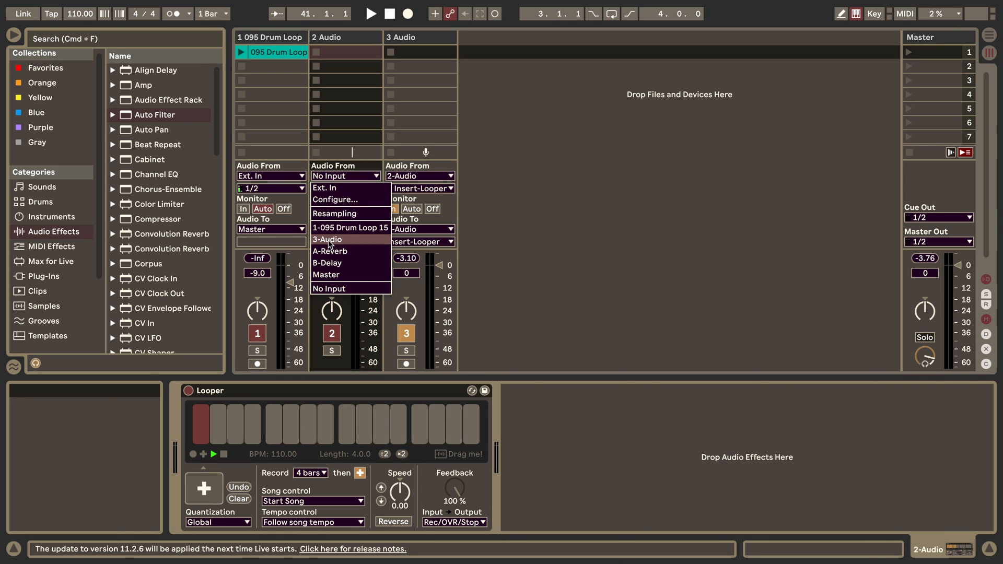
pyautogui.moveTo(324, 188)
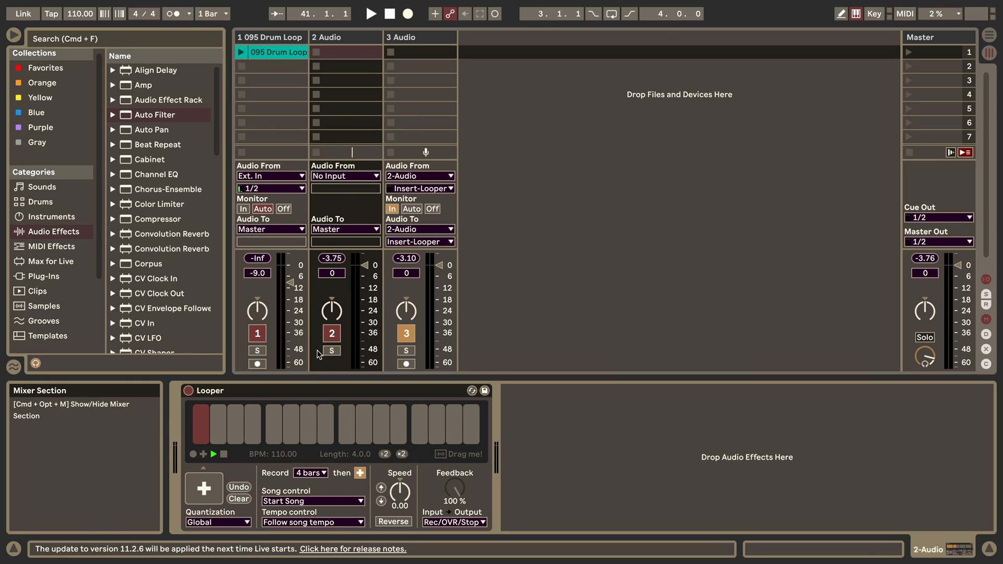
pyautogui.moveTo(326, 363)
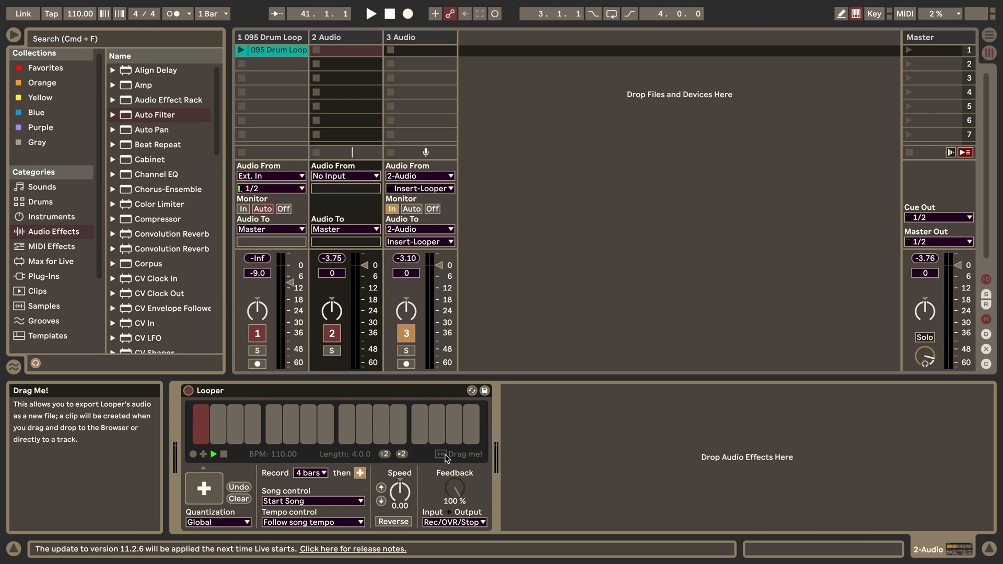
pyautogui.moveTo(446, 458)
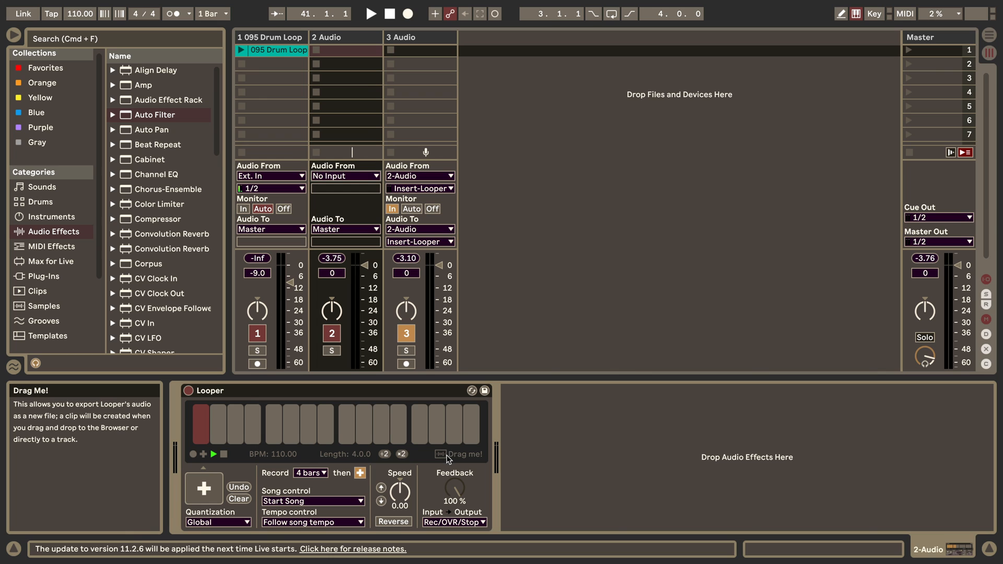